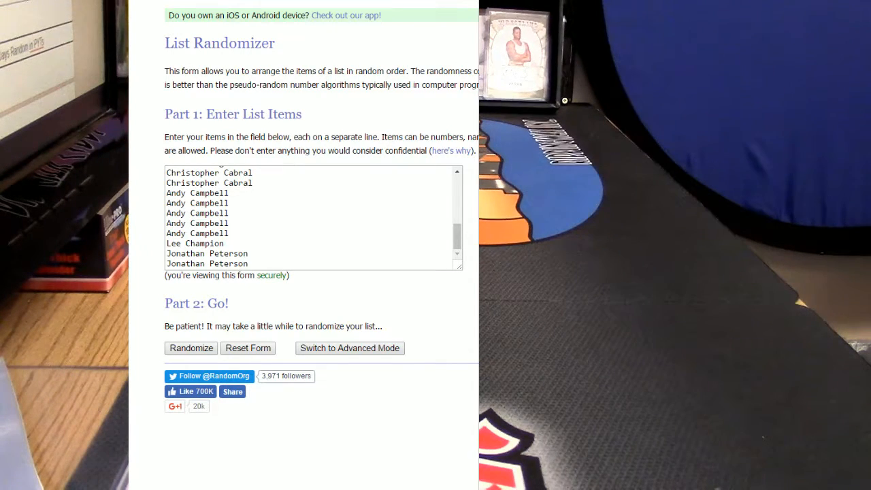
pyautogui.moveTo(283, 300)
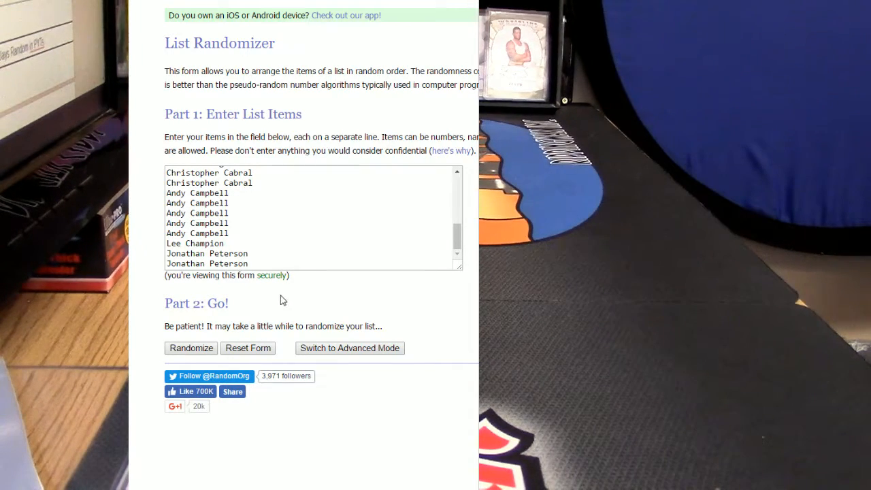
# Randomize the 29 names, then reshuffle until RANDOM.ORG reports seven randomizations
pyautogui.click(190, 348)
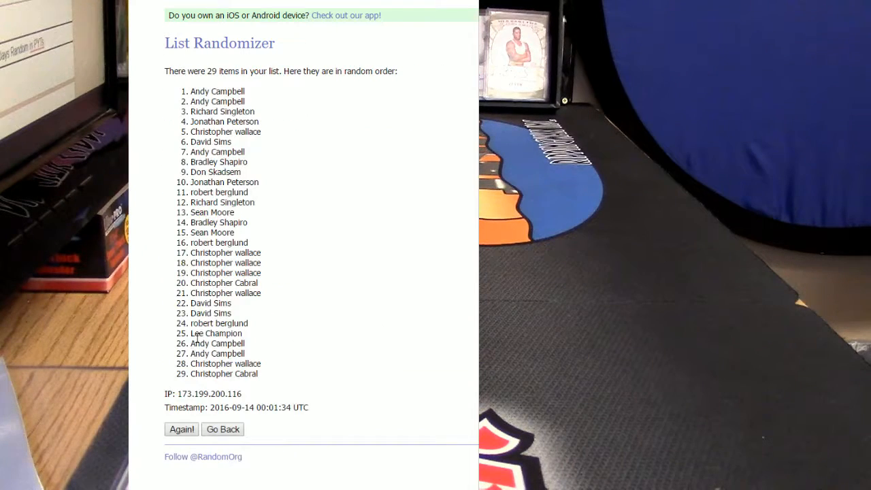
pyautogui.click(181, 429)
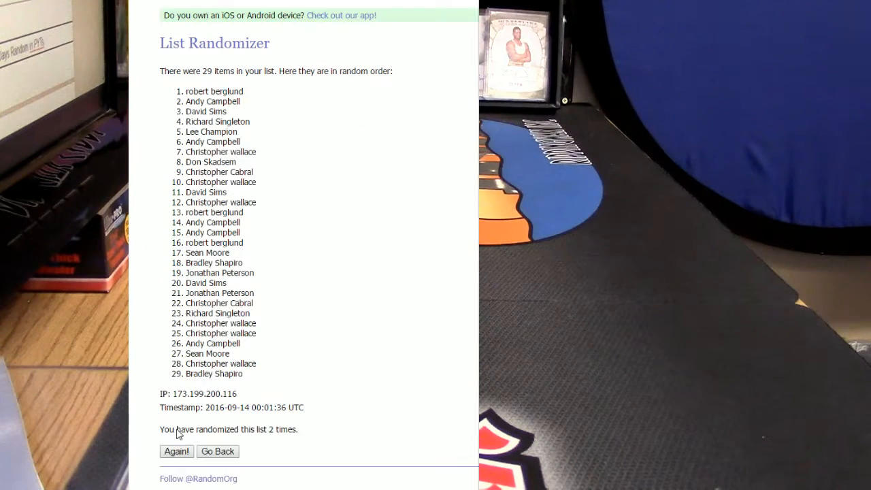
pyautogui.click(176, 451)
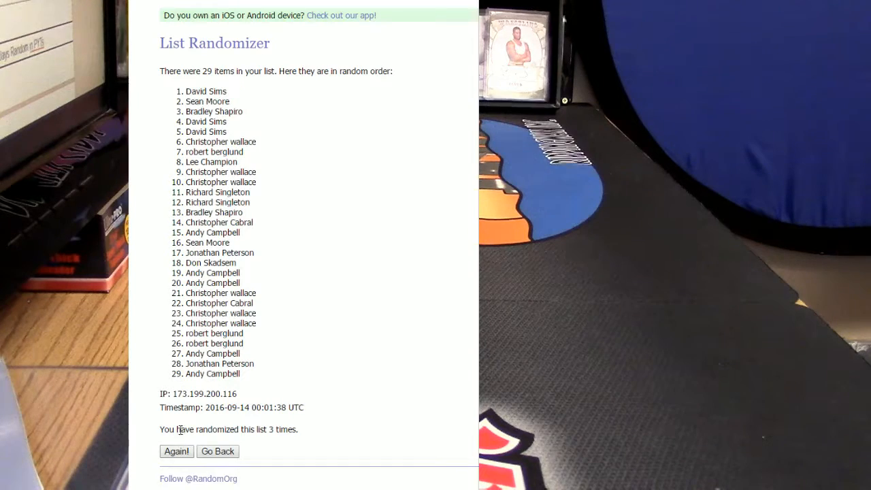
pyautogui.click(176, 451)
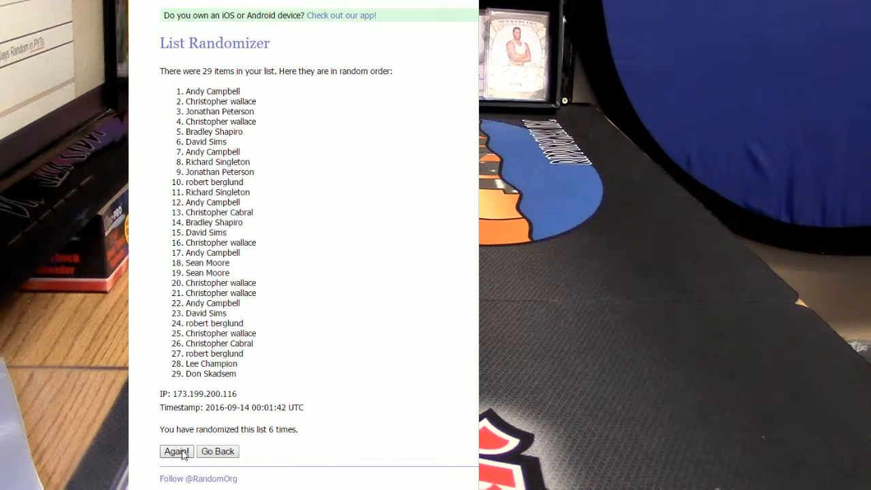
pyautogui.click(177, 451)
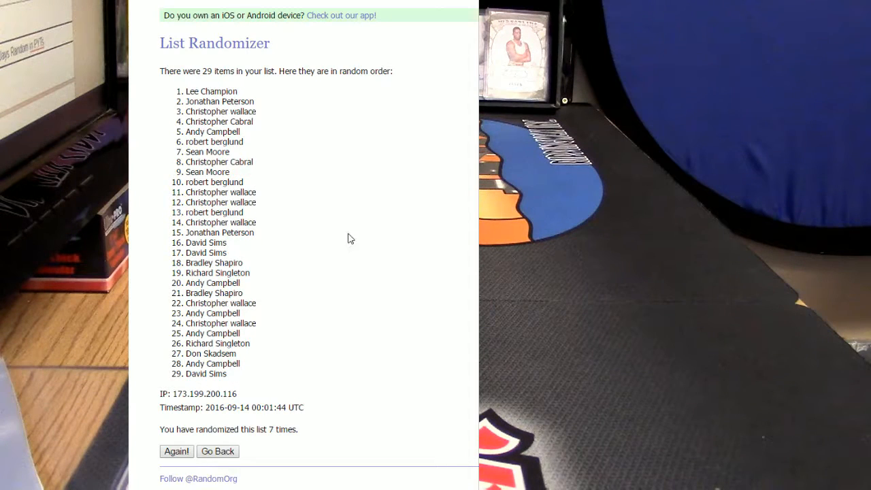